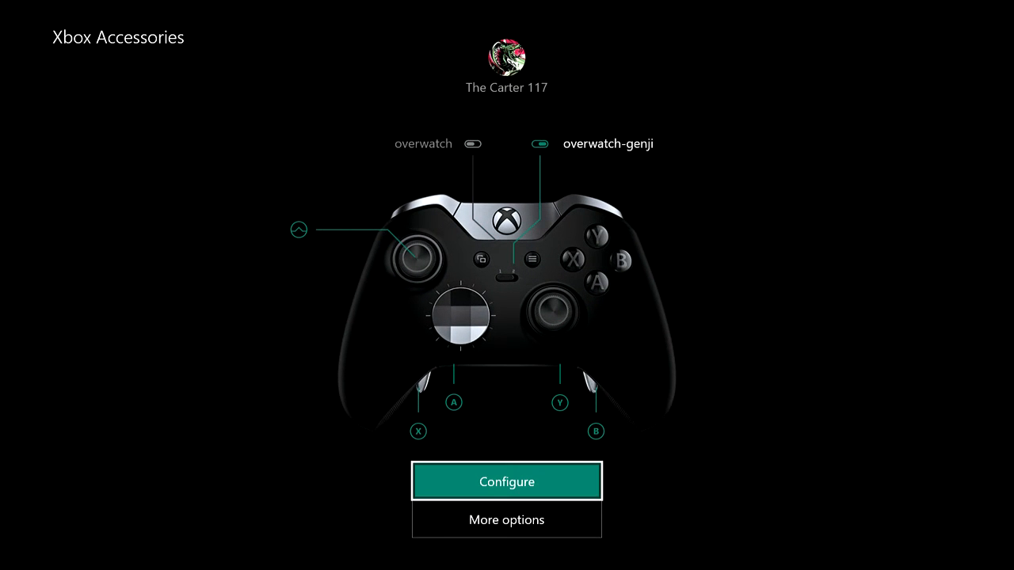
- Open the Elite controller's Configurations list from the Configure option
{"action": "left_click", "coordinate": [506, 482]}
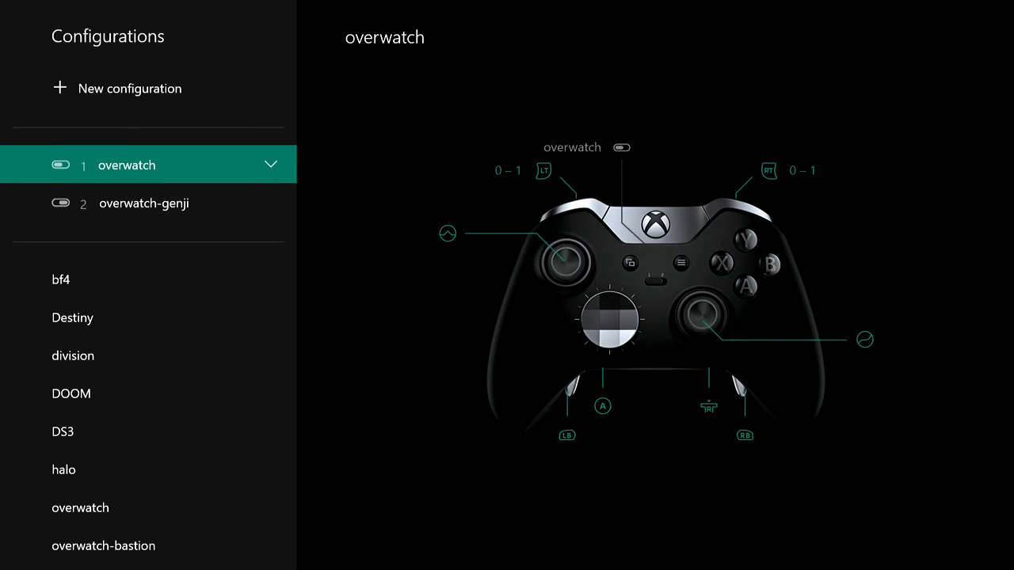
- Pick DS3 from the saved configurations and save it to slot 1, replacing overwatch
{"action": "left_click", "coordinate": [73, 355]}
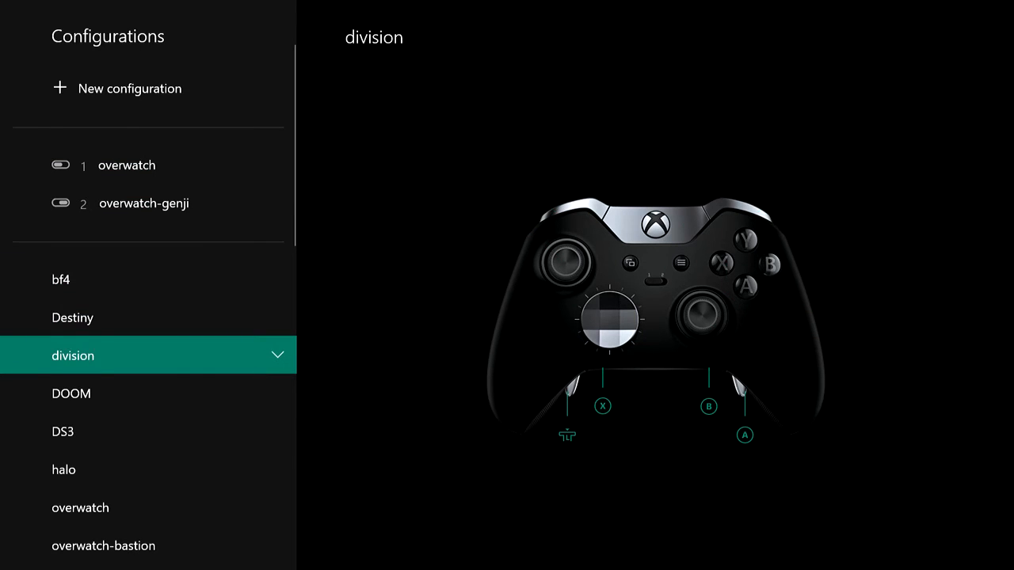
{"action": "left_click", "coordinate": [63, 431]}
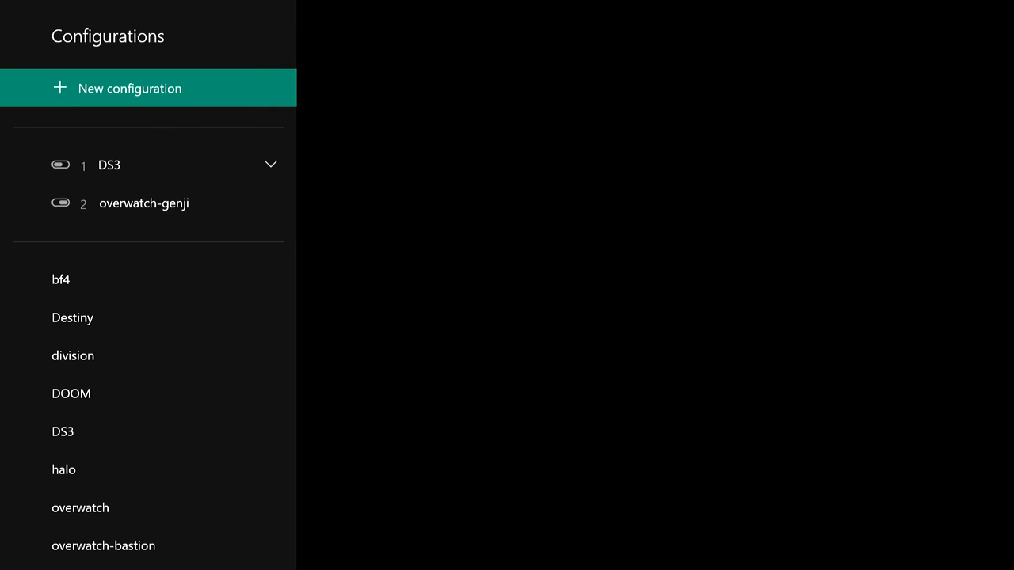
- Create a new configuration and rename it from Config 1 to 'test'
{"action": "left_click", "coordinate": [131, 88]}
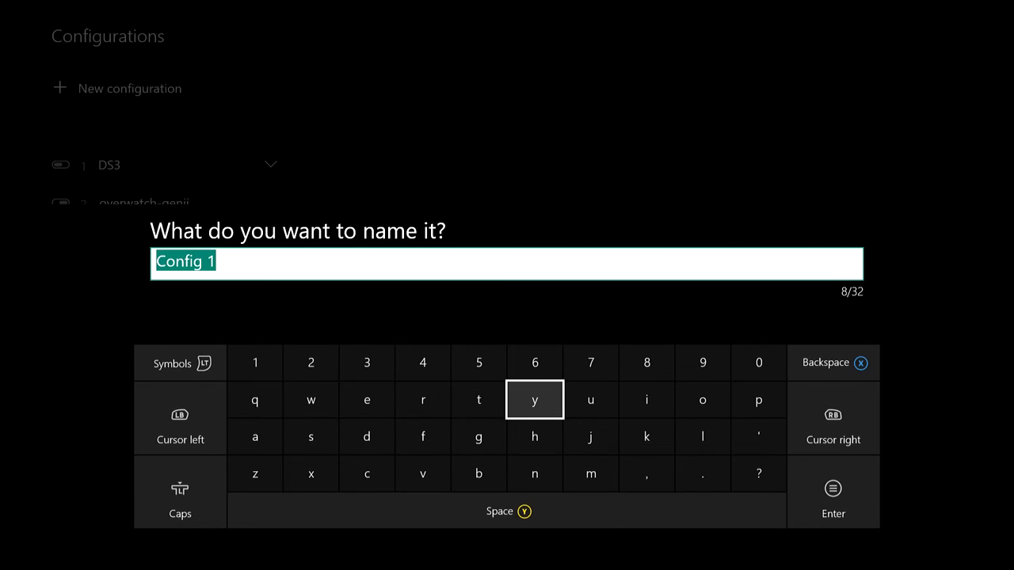
{"action": "left_click", "coordinate": [479, 400]}
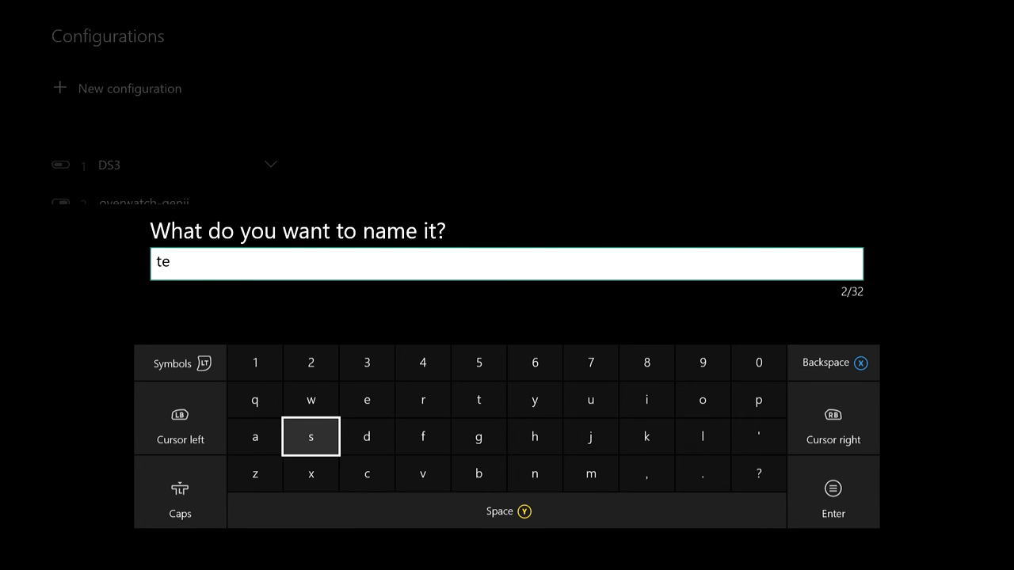
{"action": "type", "text": "st"}
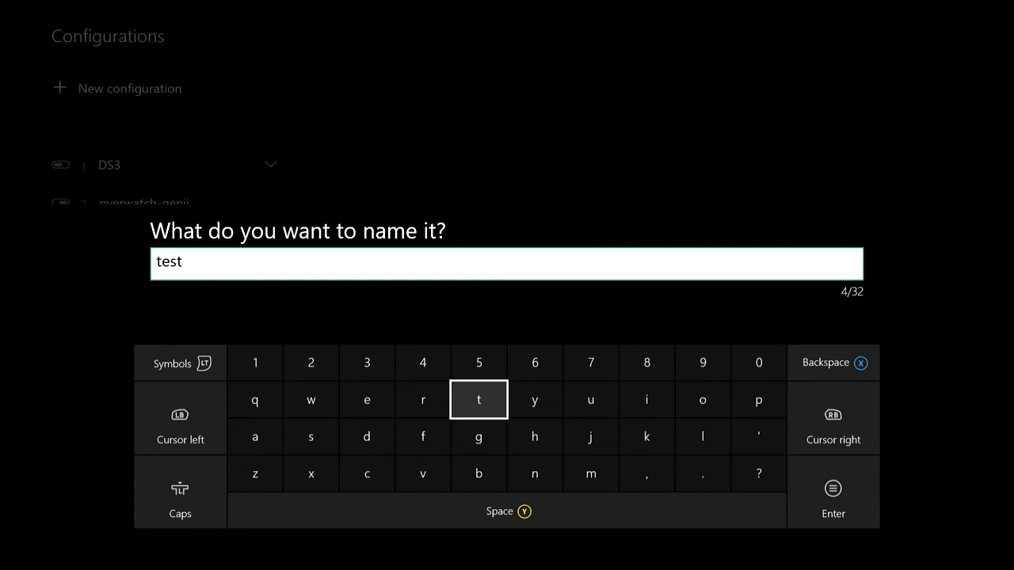